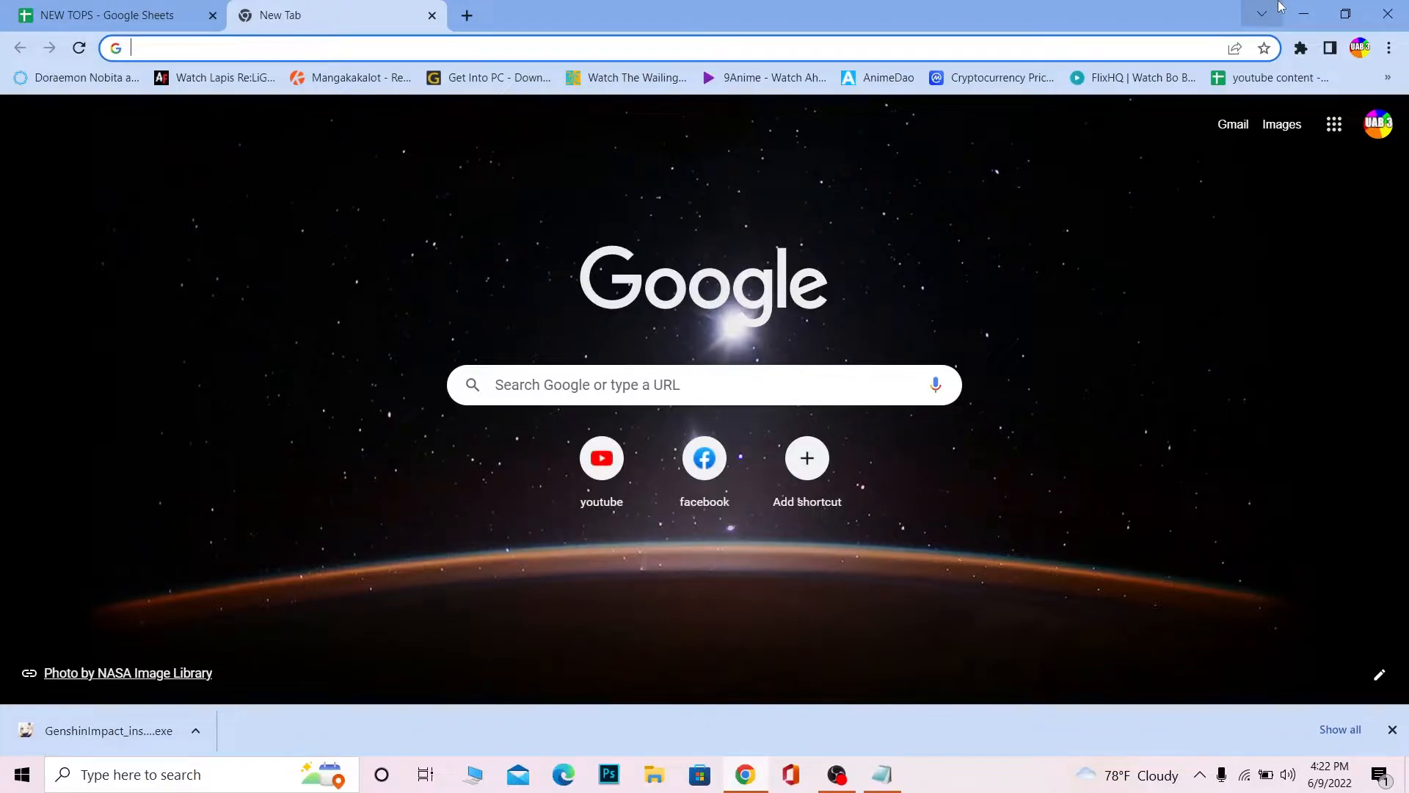
Navigate the new tab to riotgames.com to load the Riot Games home page.
type("riotgames.com/en")
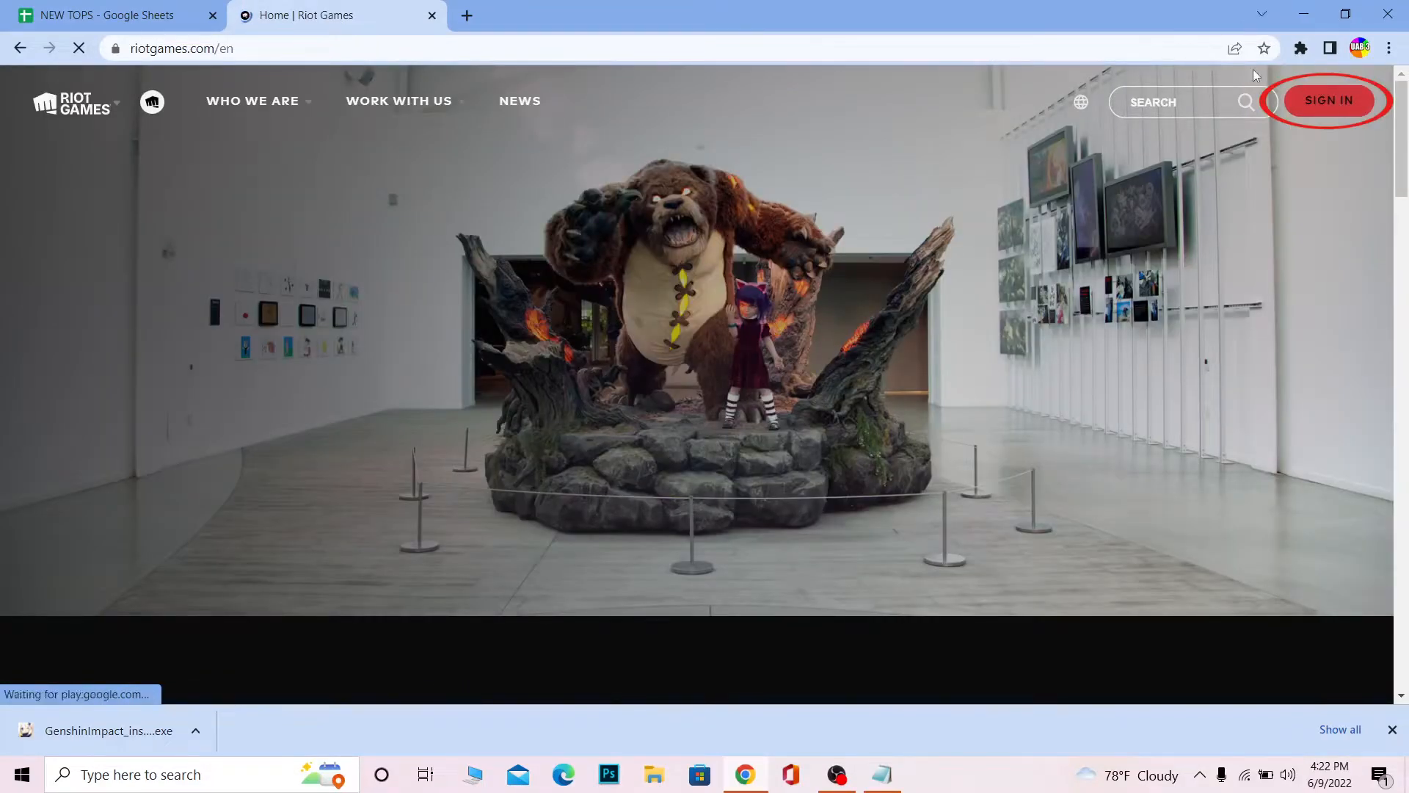
Reach the account recovery options via SIGN IN and 'Can't sign in?'.
left_click(1328, 102)
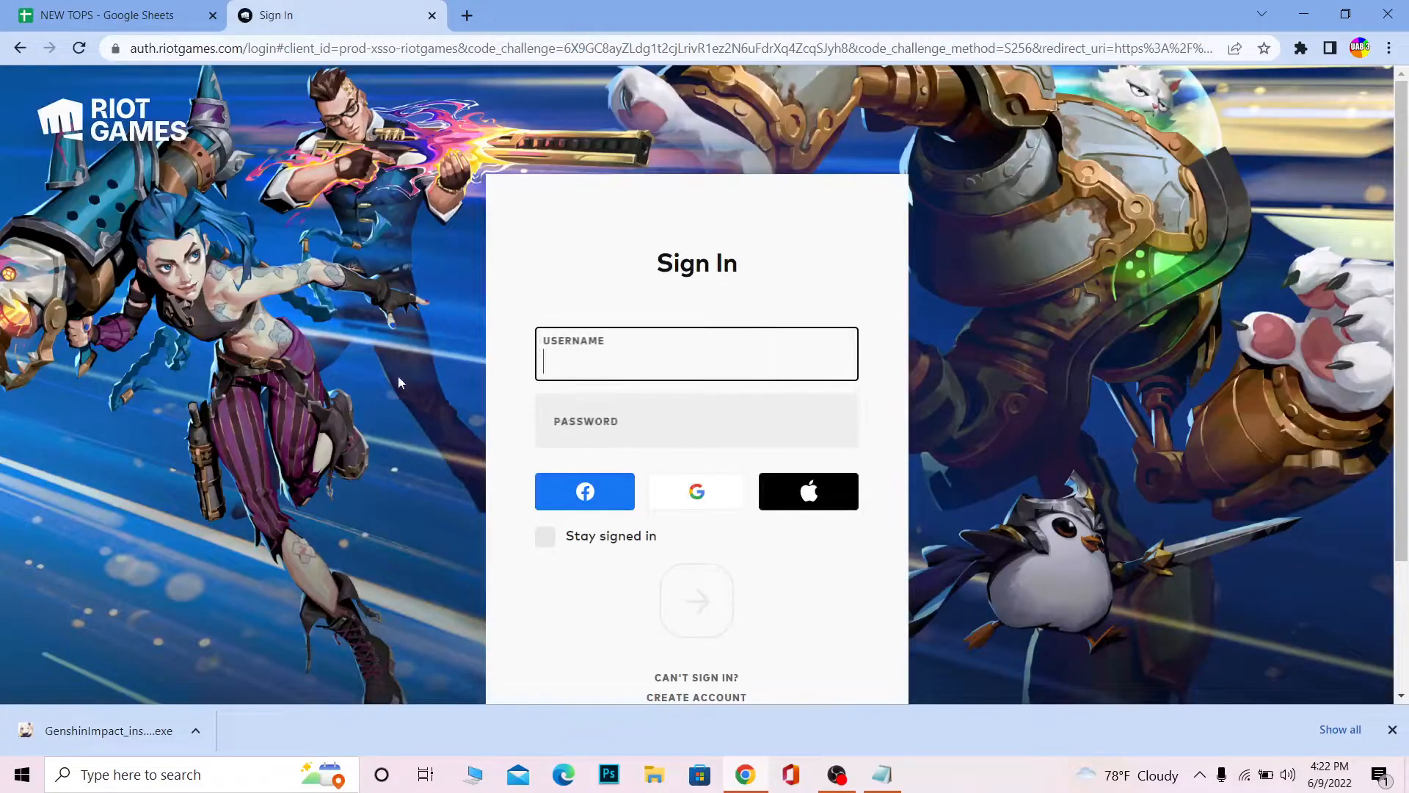
scroll("down", 3)
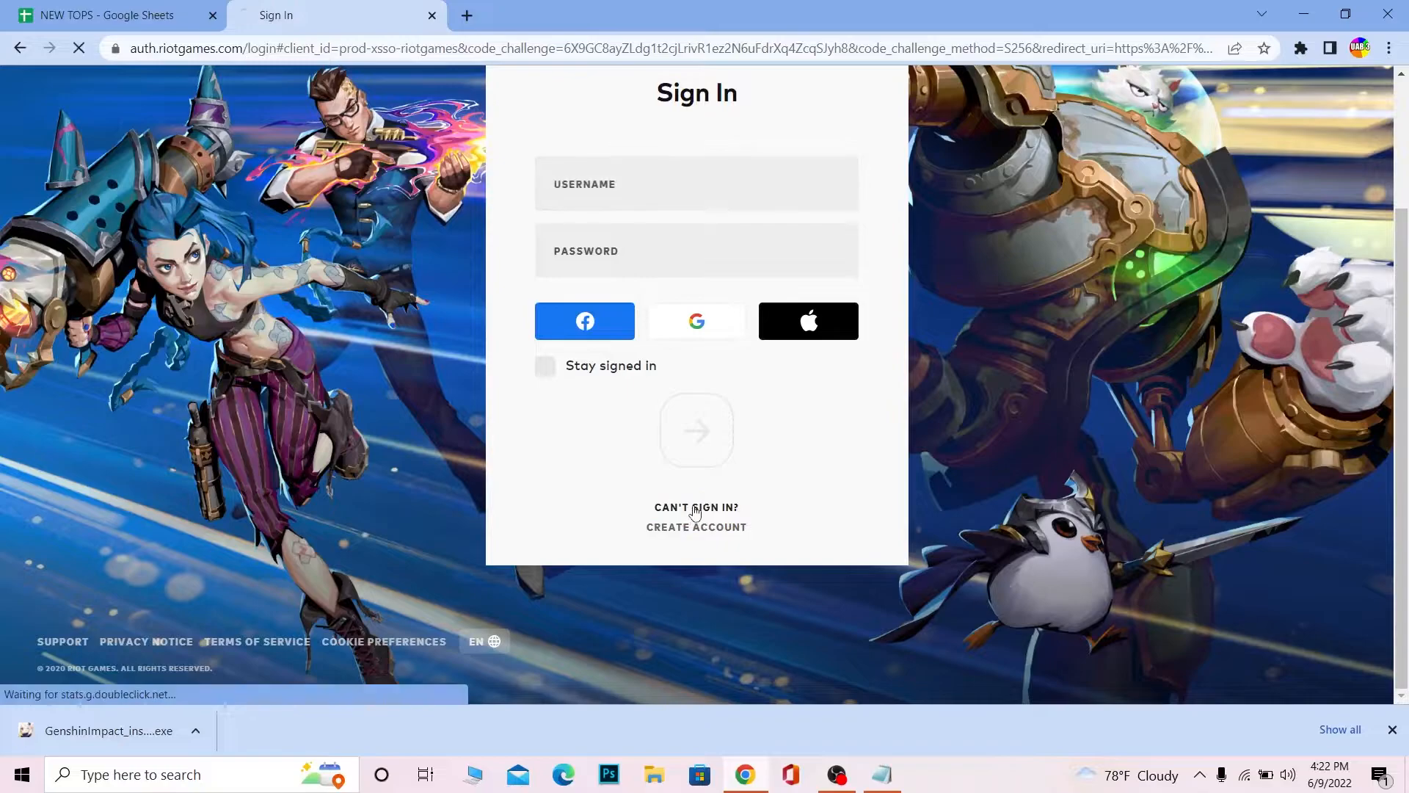
left_click(696, 506)
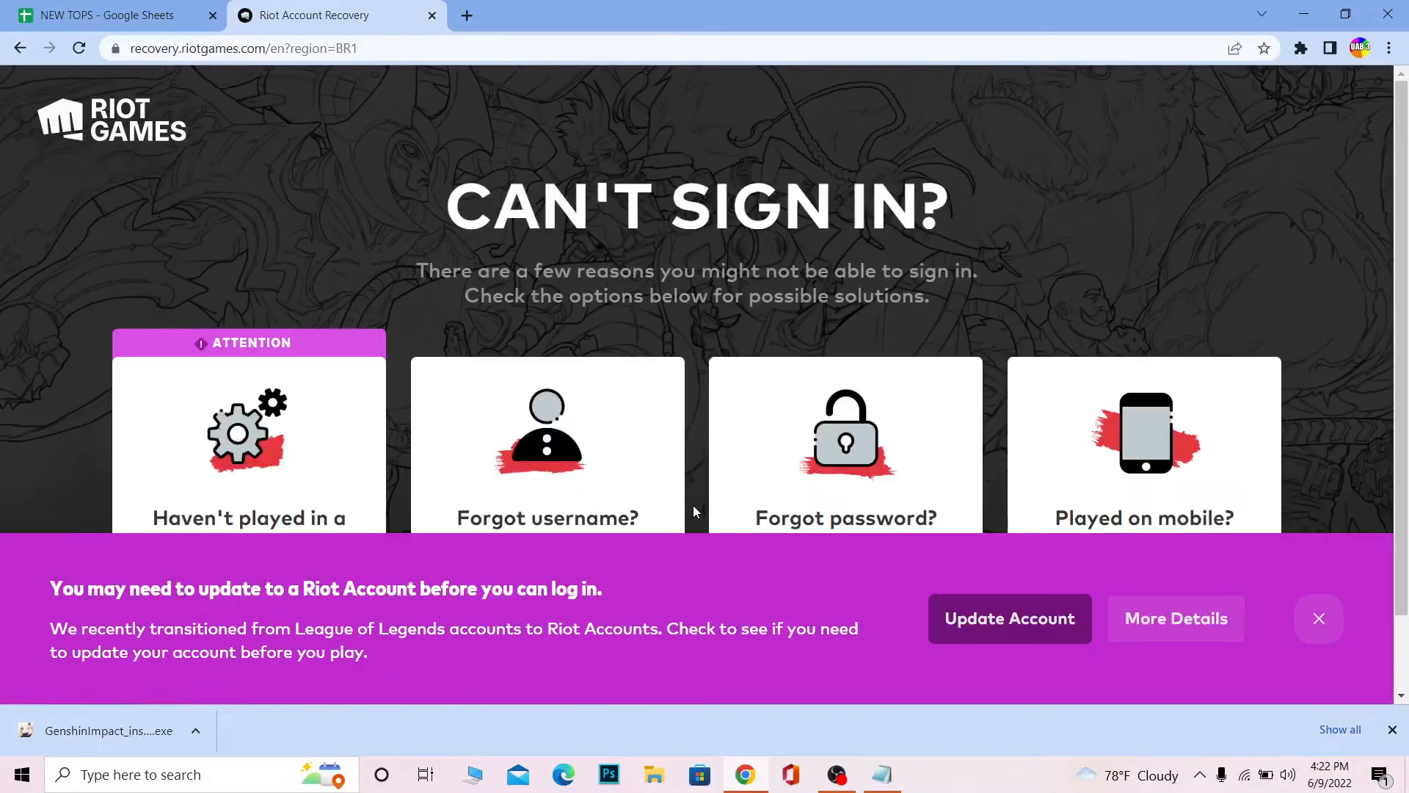
scroll("down", 3)
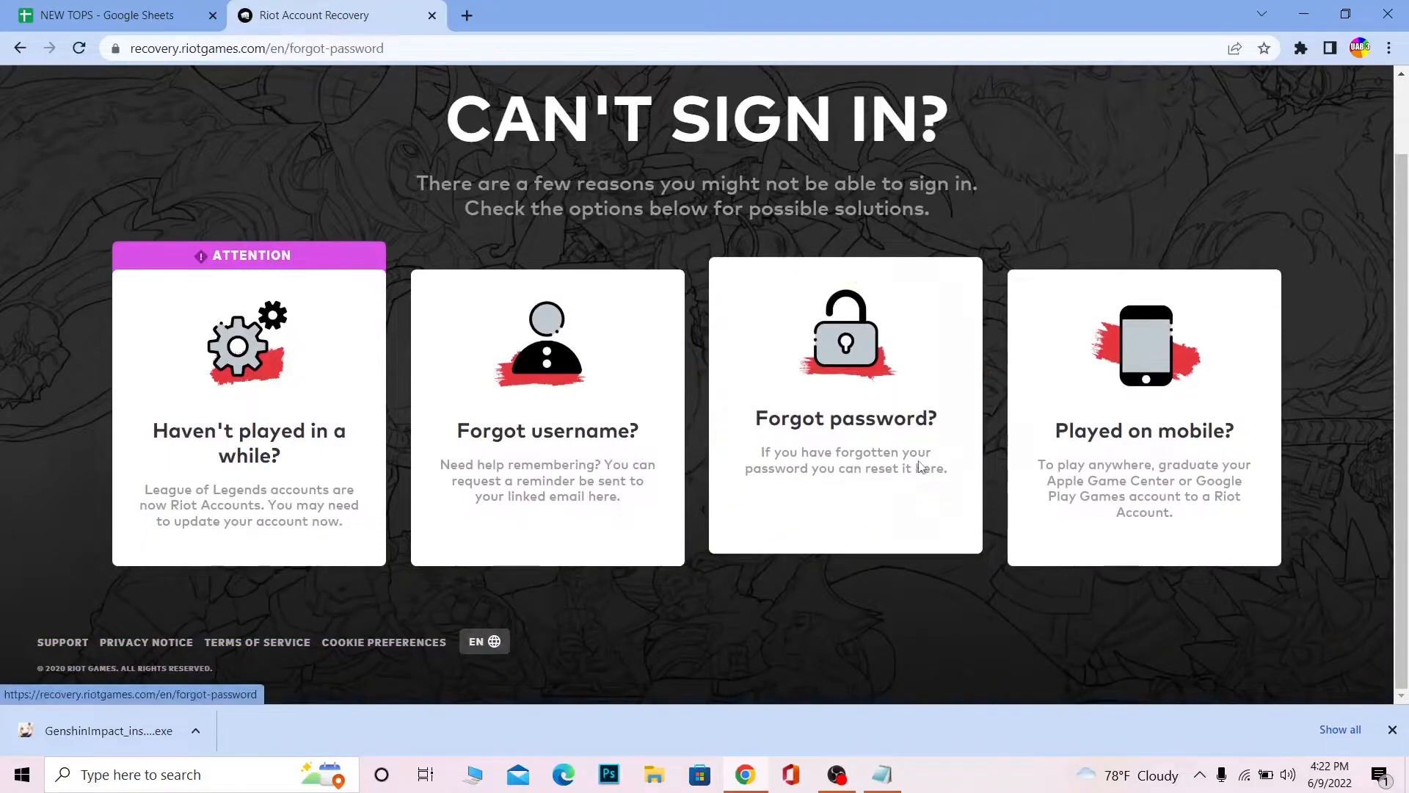
left_click(845, 417)
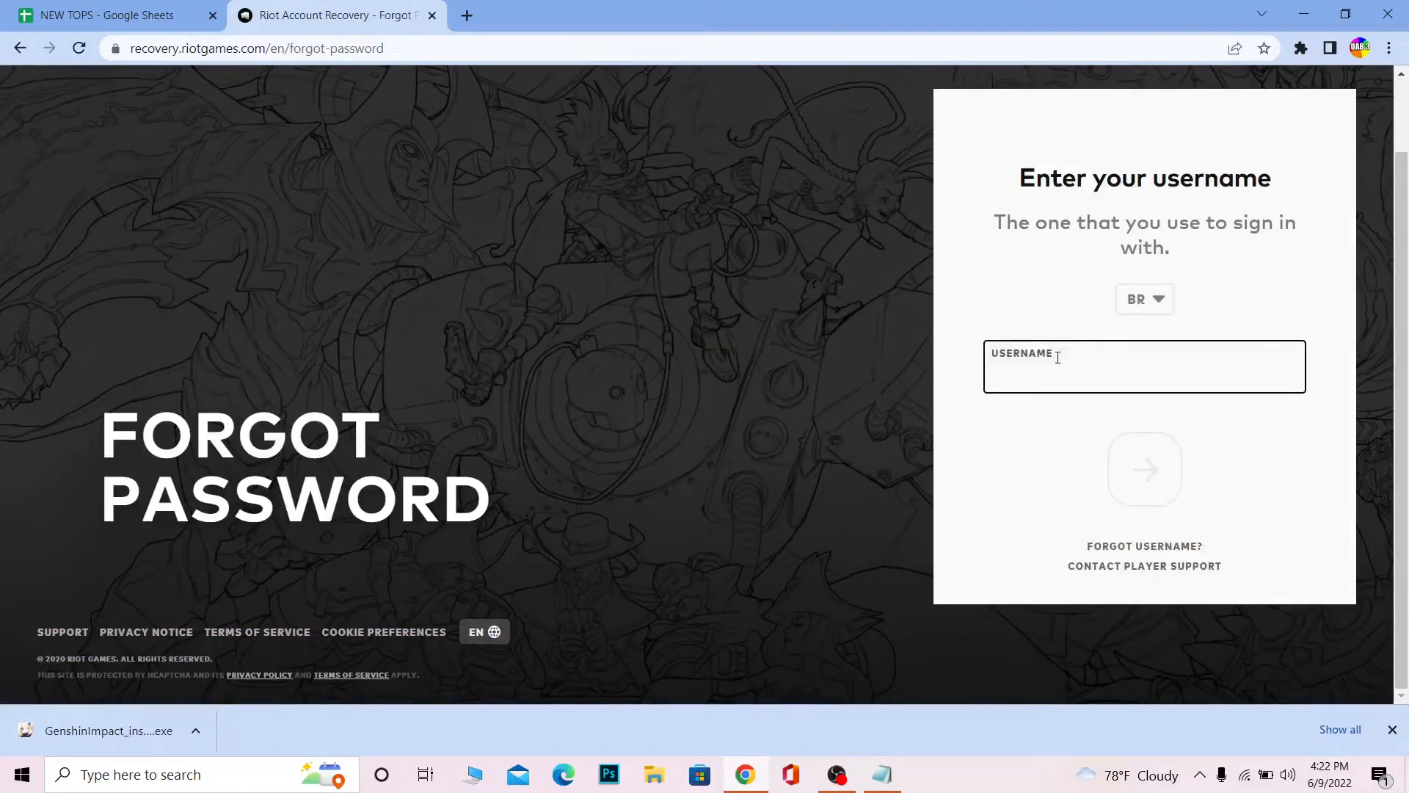
type("one2step699")
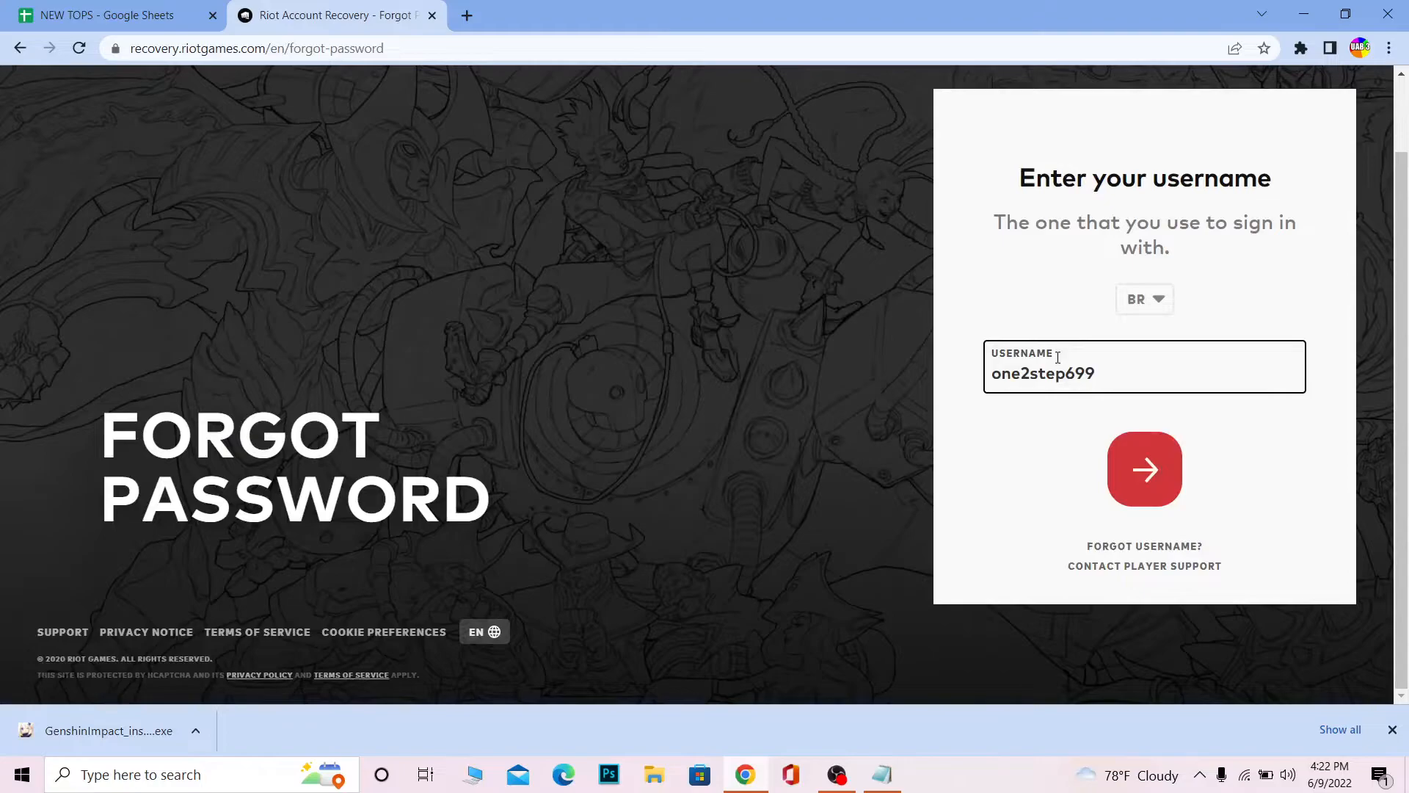
mouse_move(1144, 474)
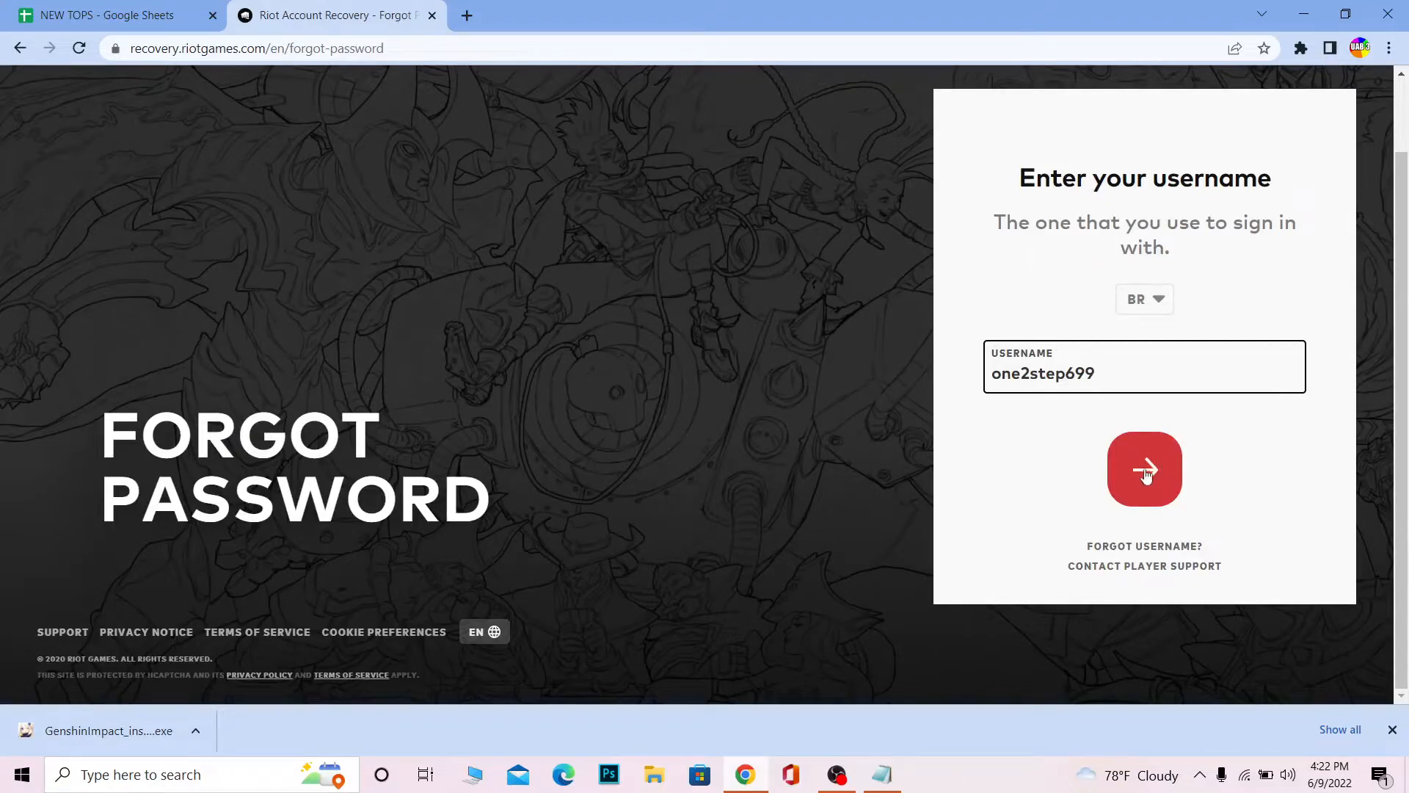
left_click(1144, 298)
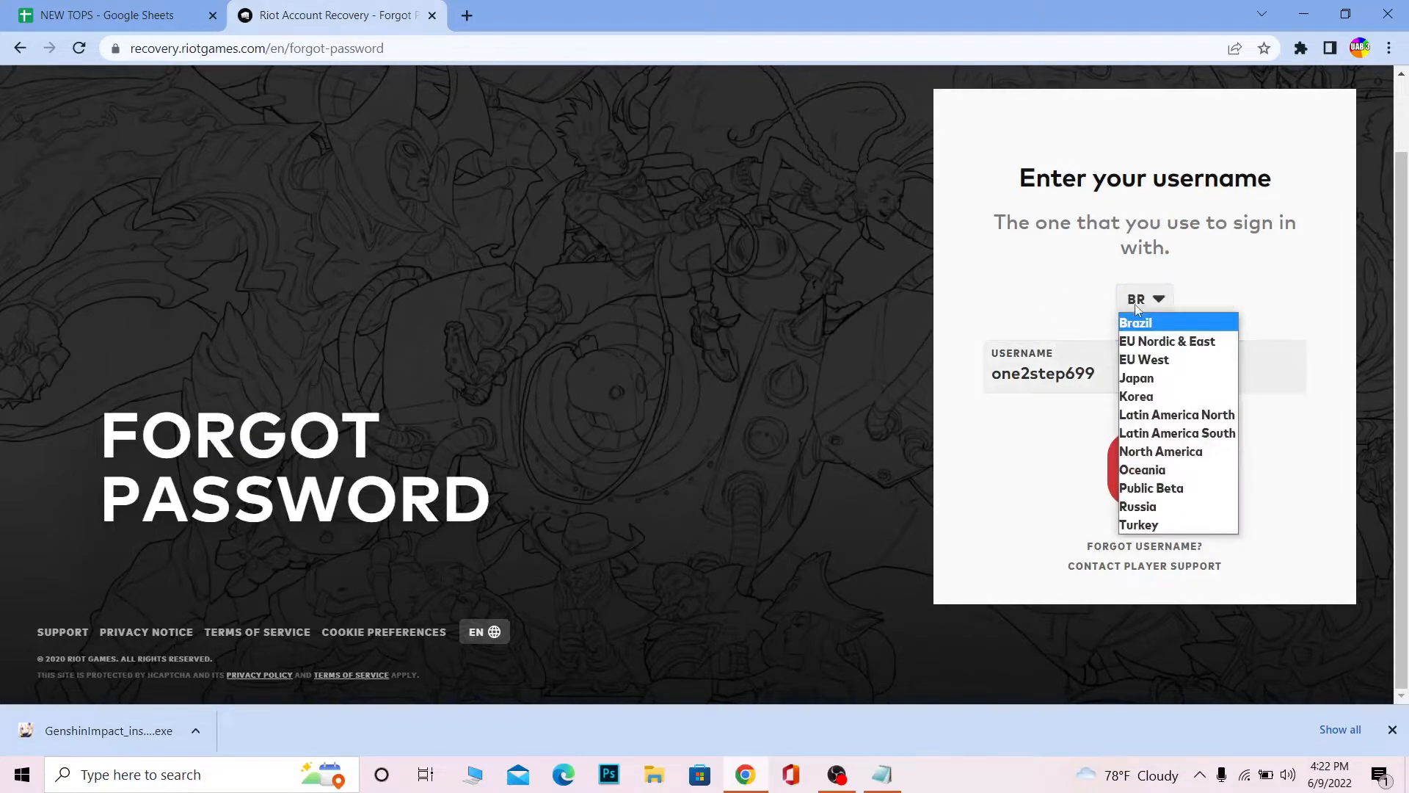
mouse_move(1159, 451)
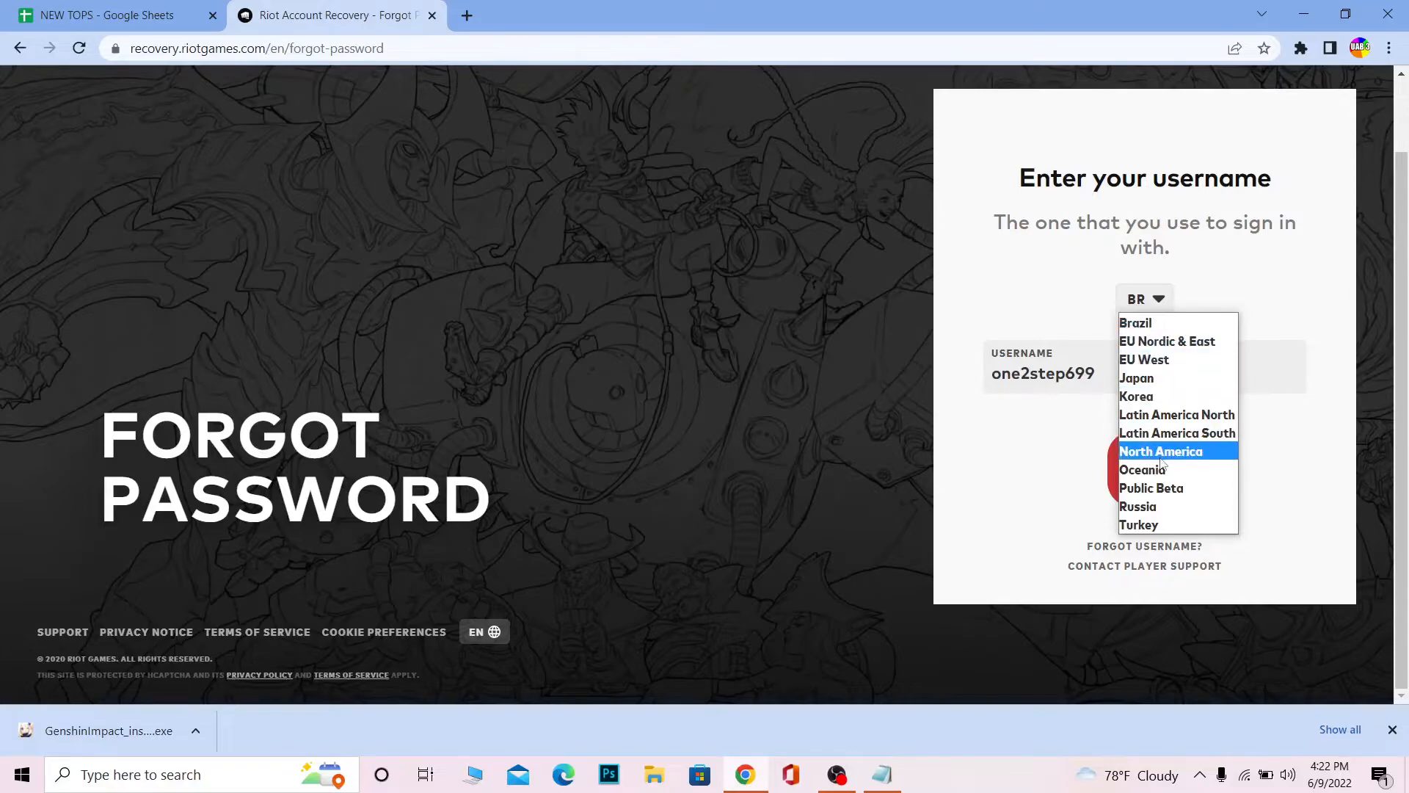
left_click(1136, 378)
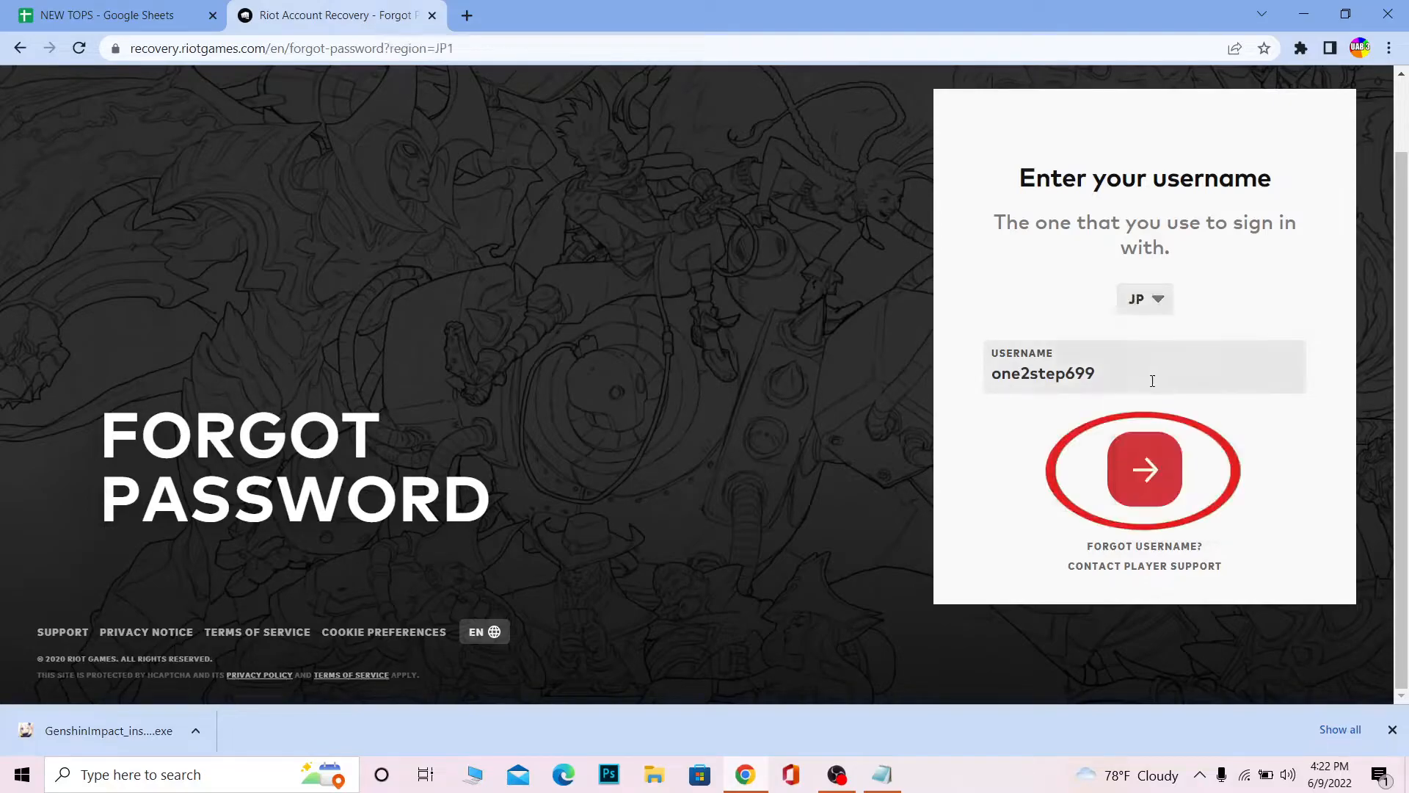
left_click(1143, 469)
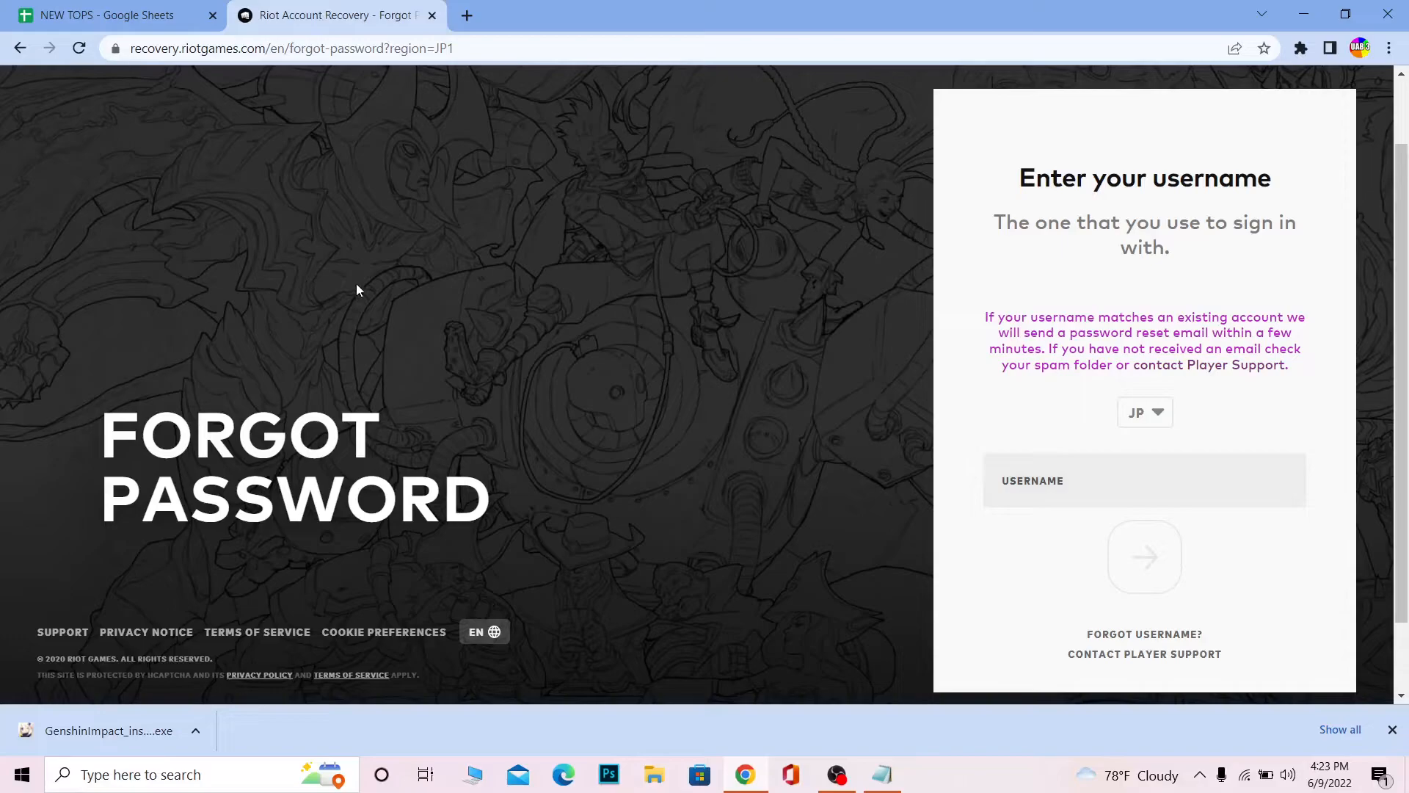
mouse_move(349, 286)
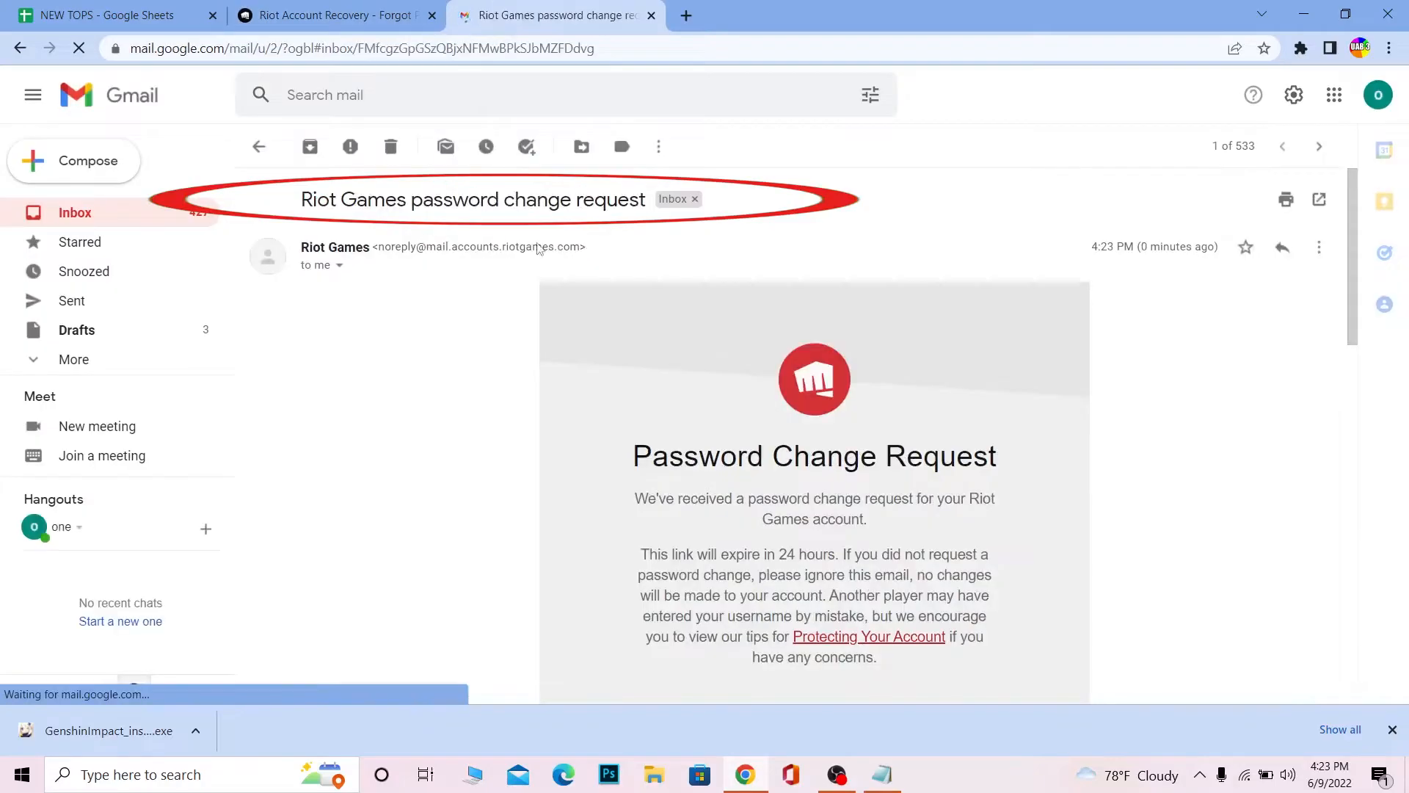
Read through the 'Riot Games password change request' email in the Gmail inbox.
scroll("down", 3)
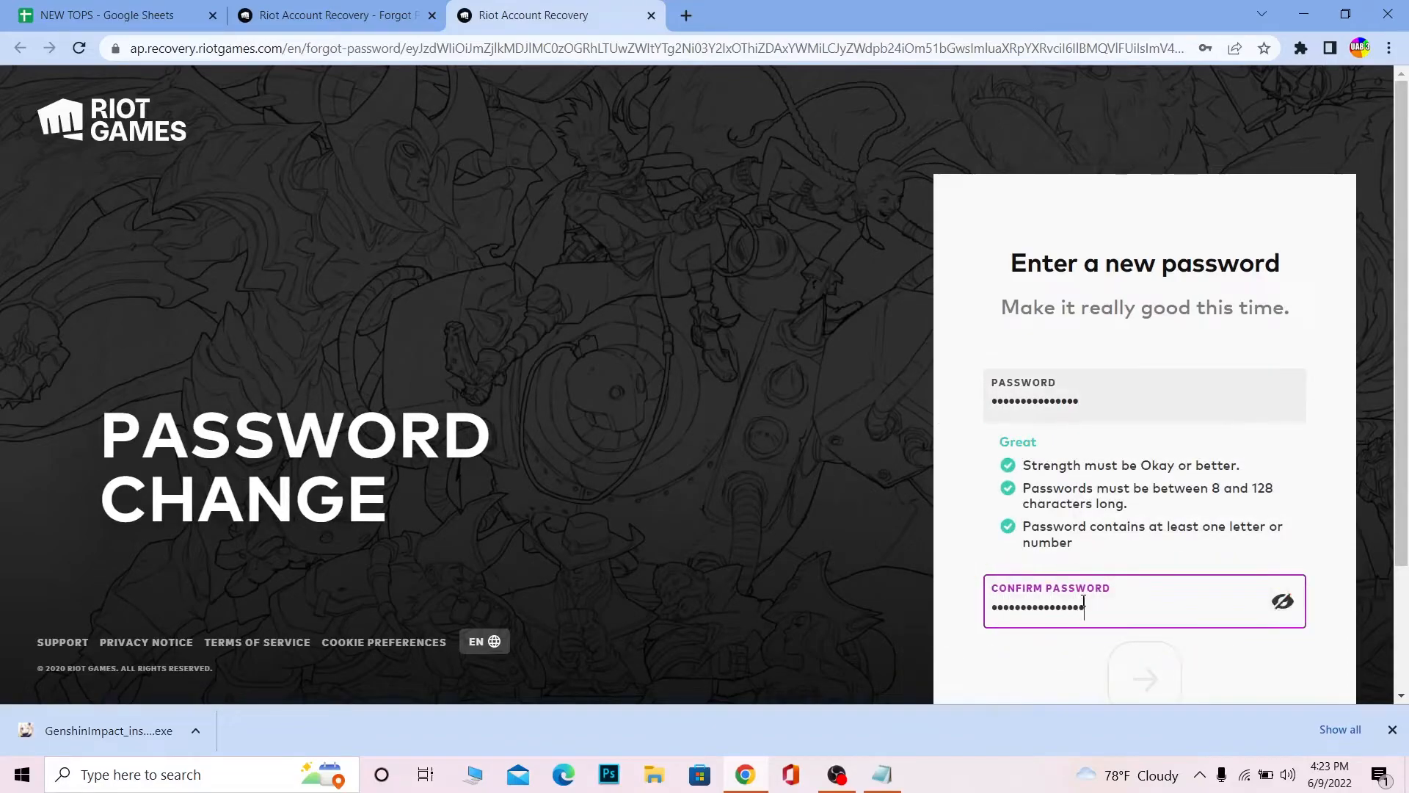
Fill the PASSWORD and CONFIRM PASSWORD fields with the new account password.
scroll("down", 3)
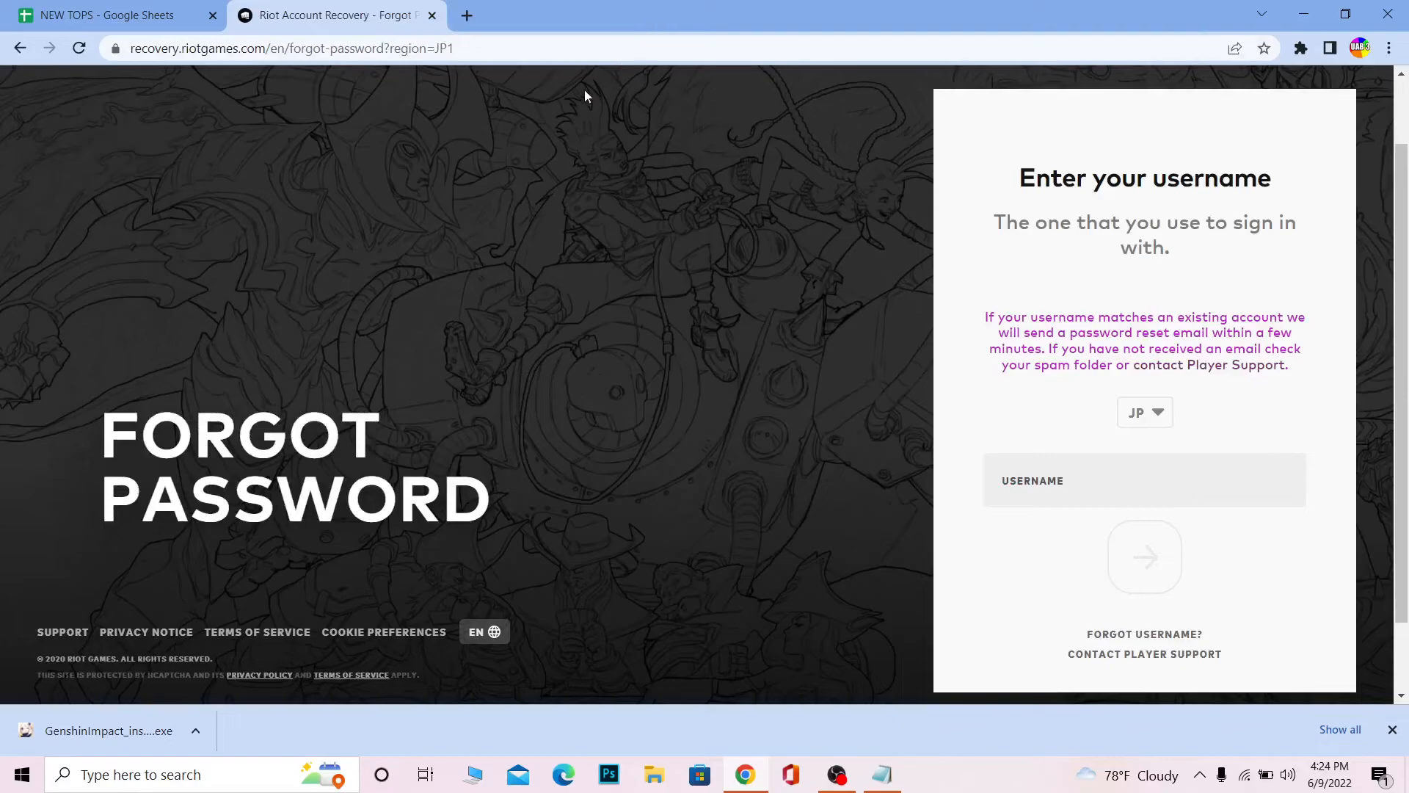
scroll("down", 3)
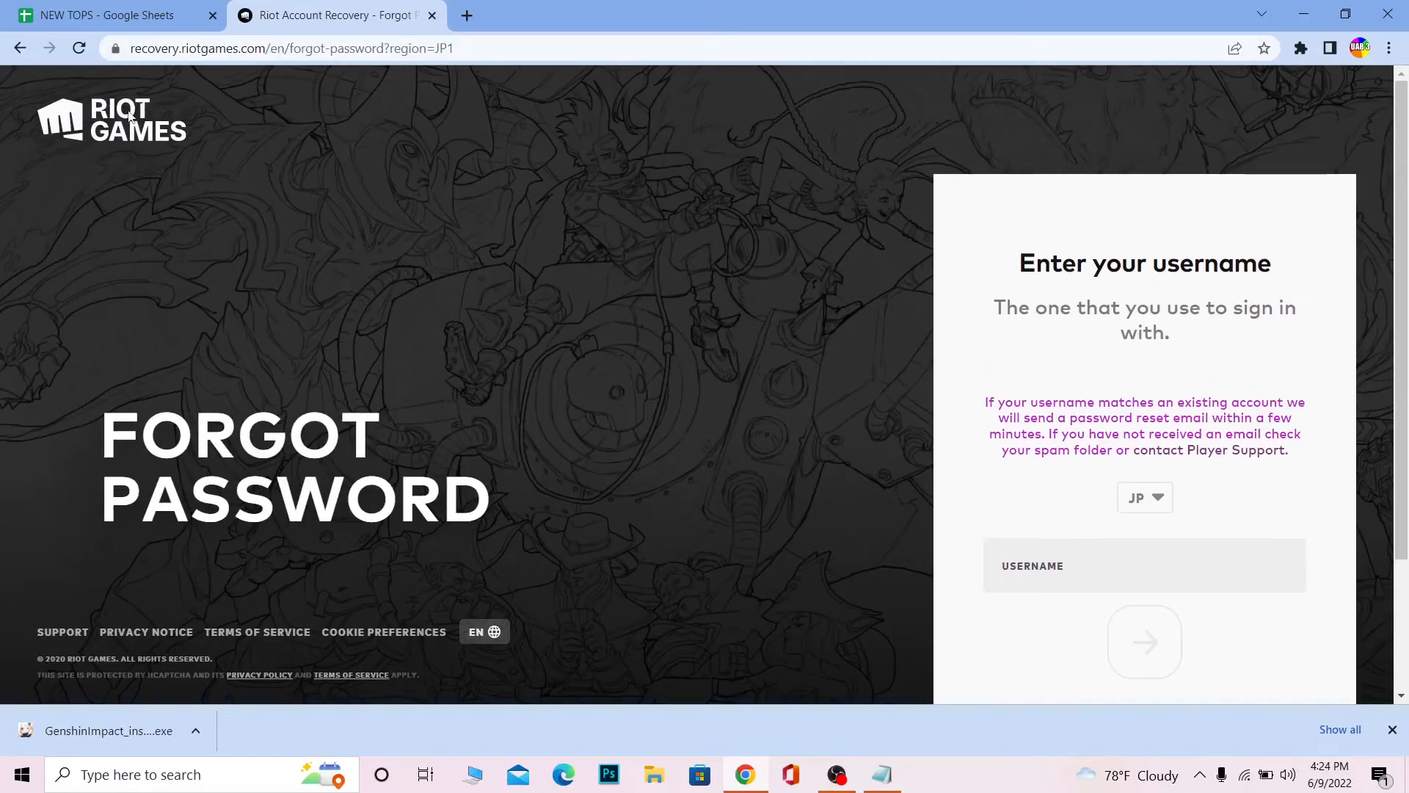
mouse_move(278, 233)
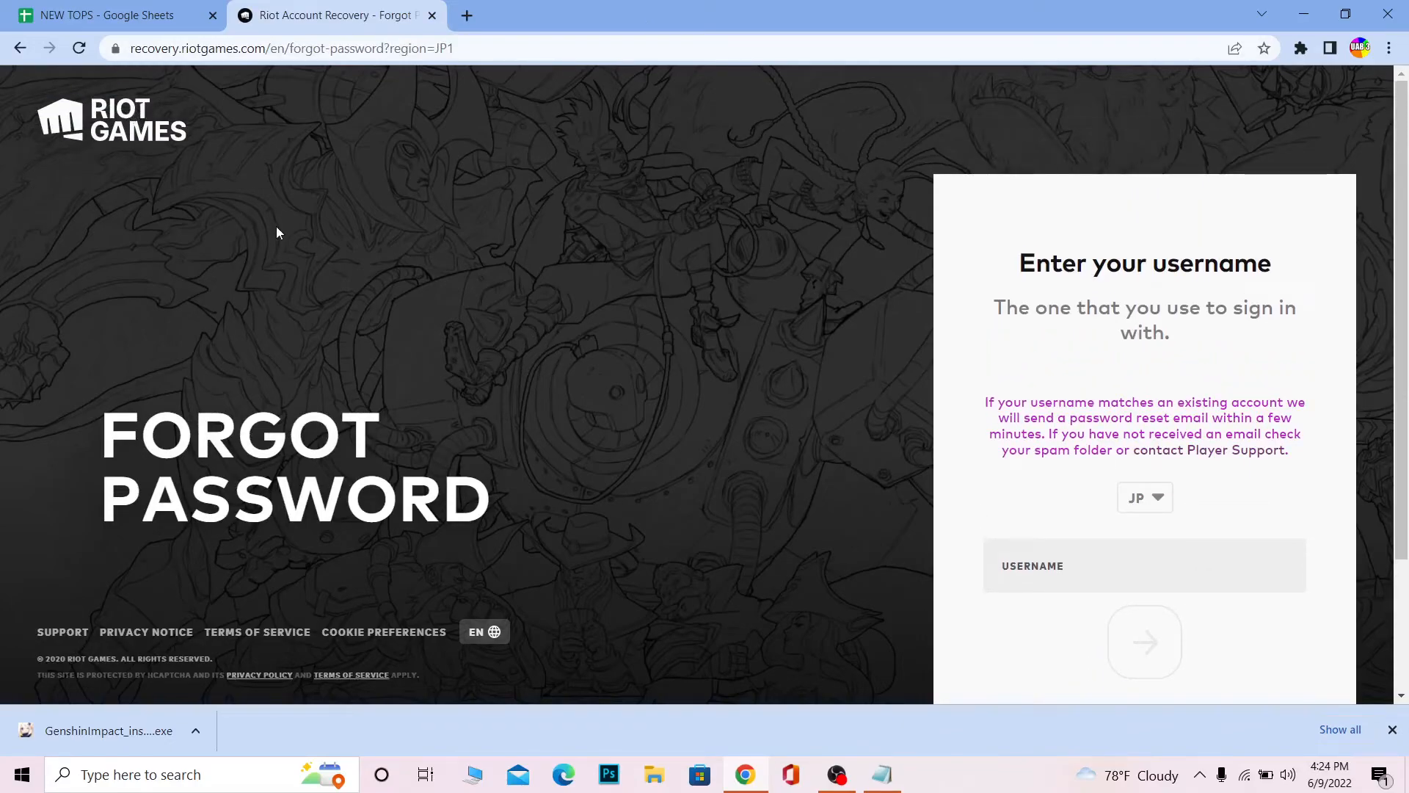
mouse_move(389, 263)
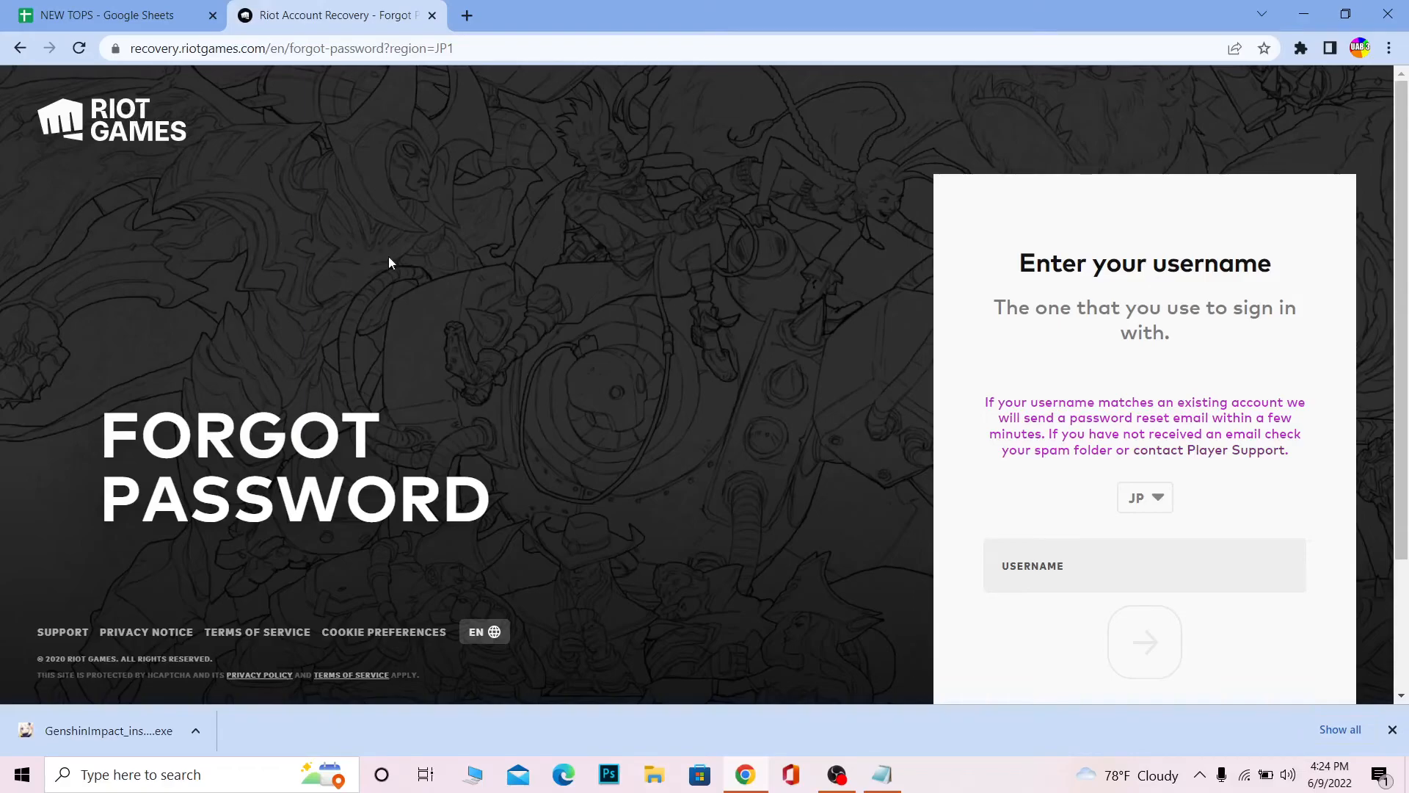
mouse_move(232, 342)
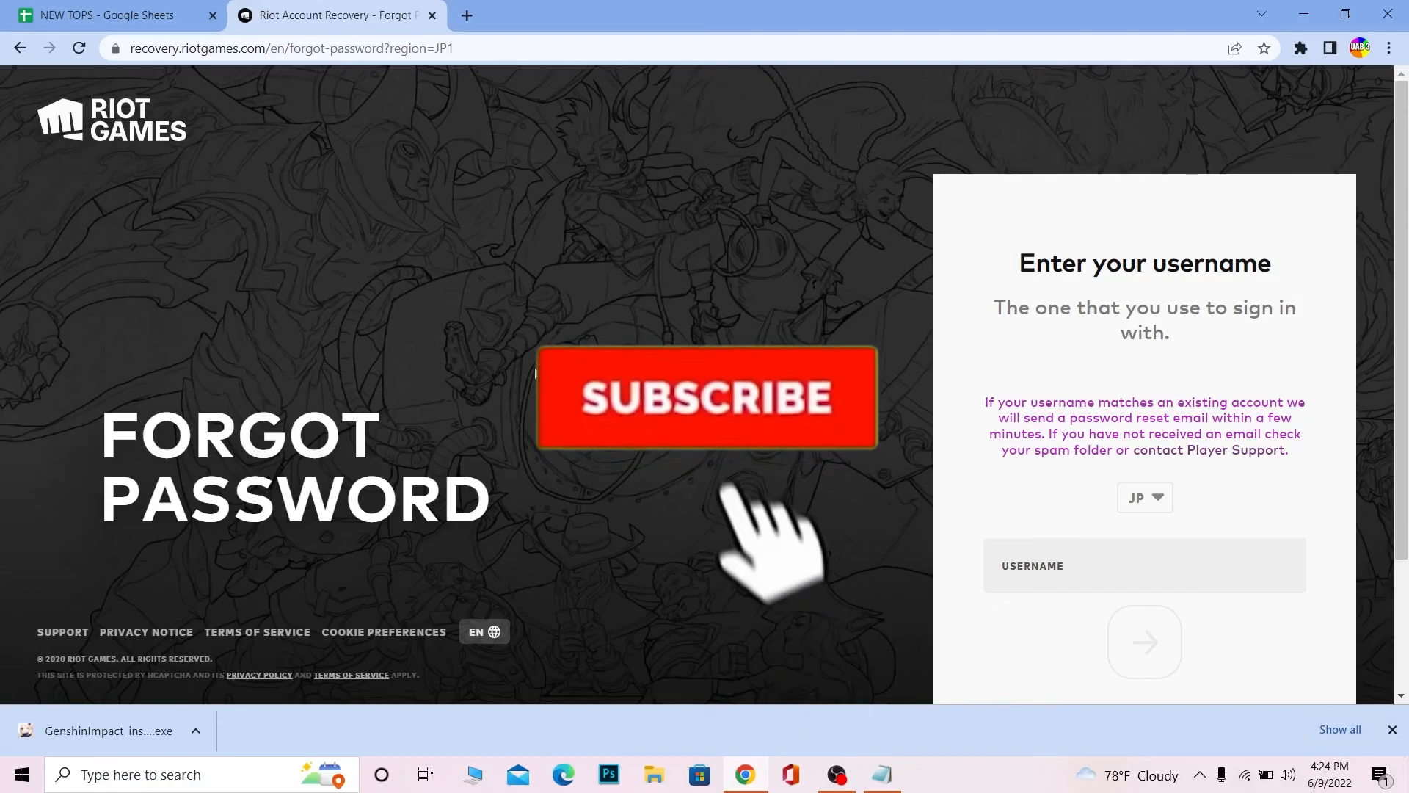
left_click(706, 398)
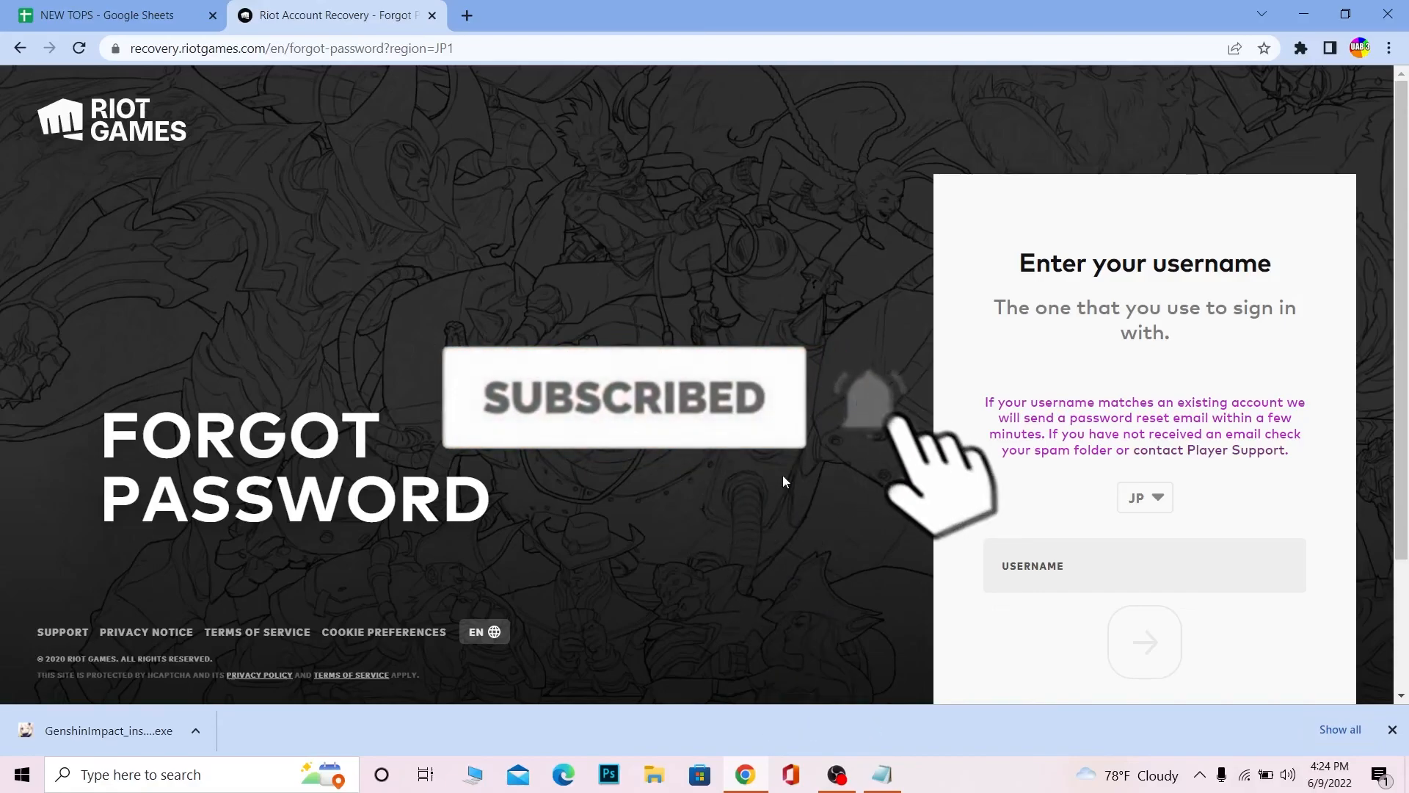